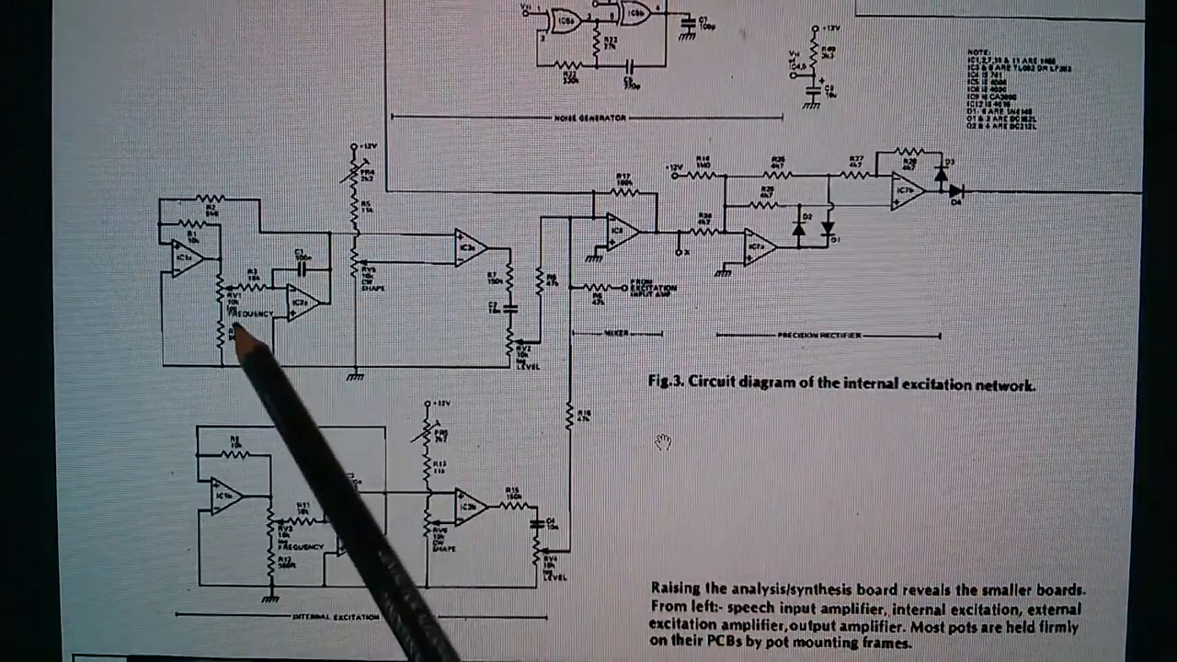
mouse_move(349, 451)
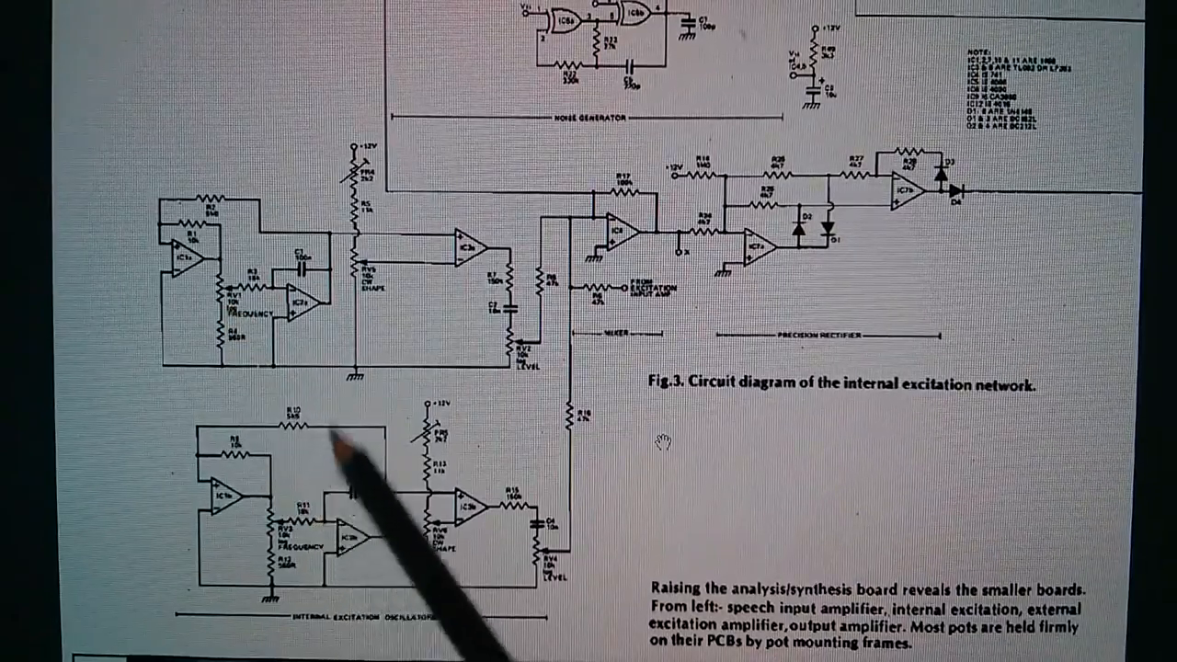
mouse_move(460, 515)
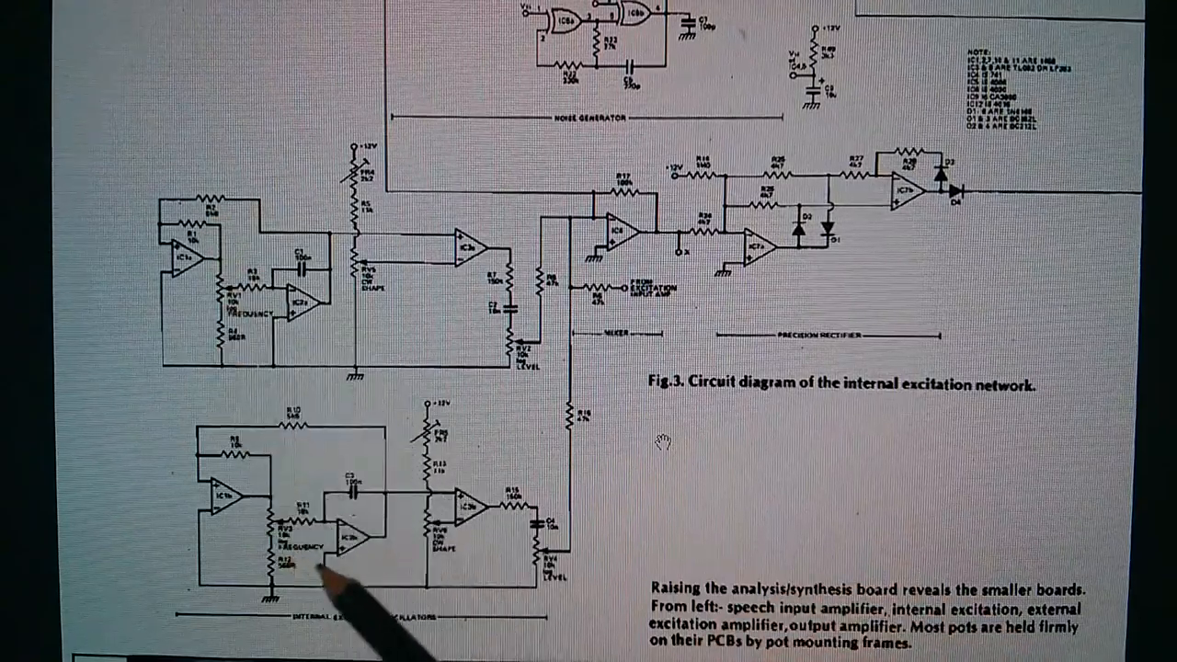
mouse_move(331, 258)
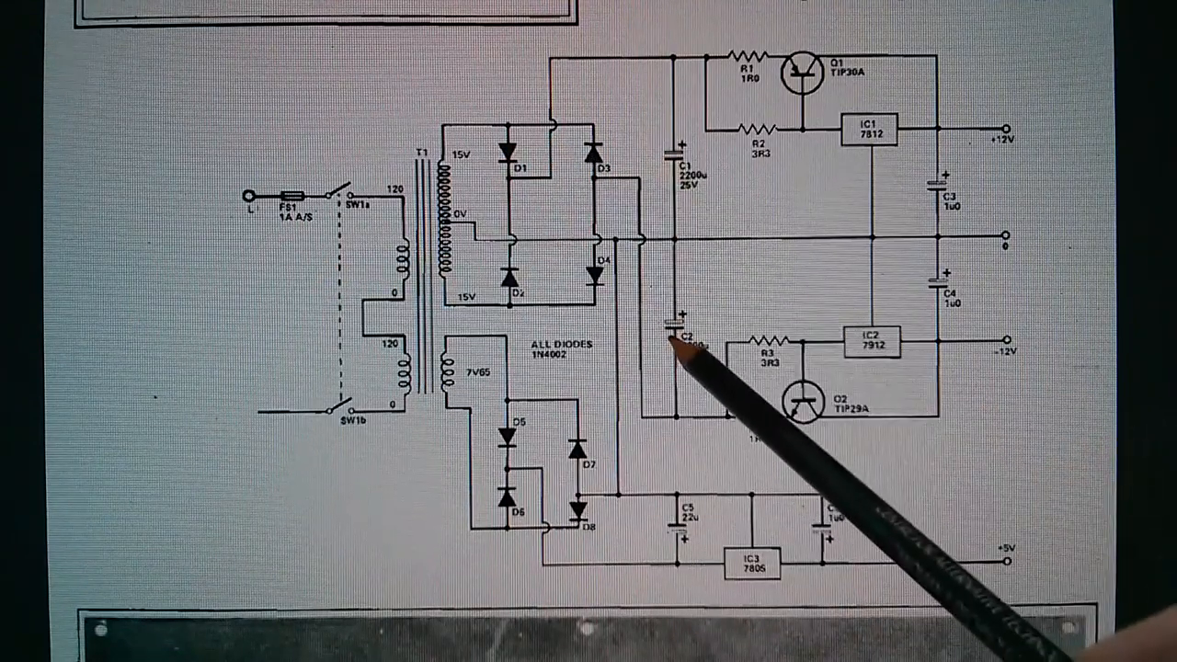
mouse_move(855, 294)
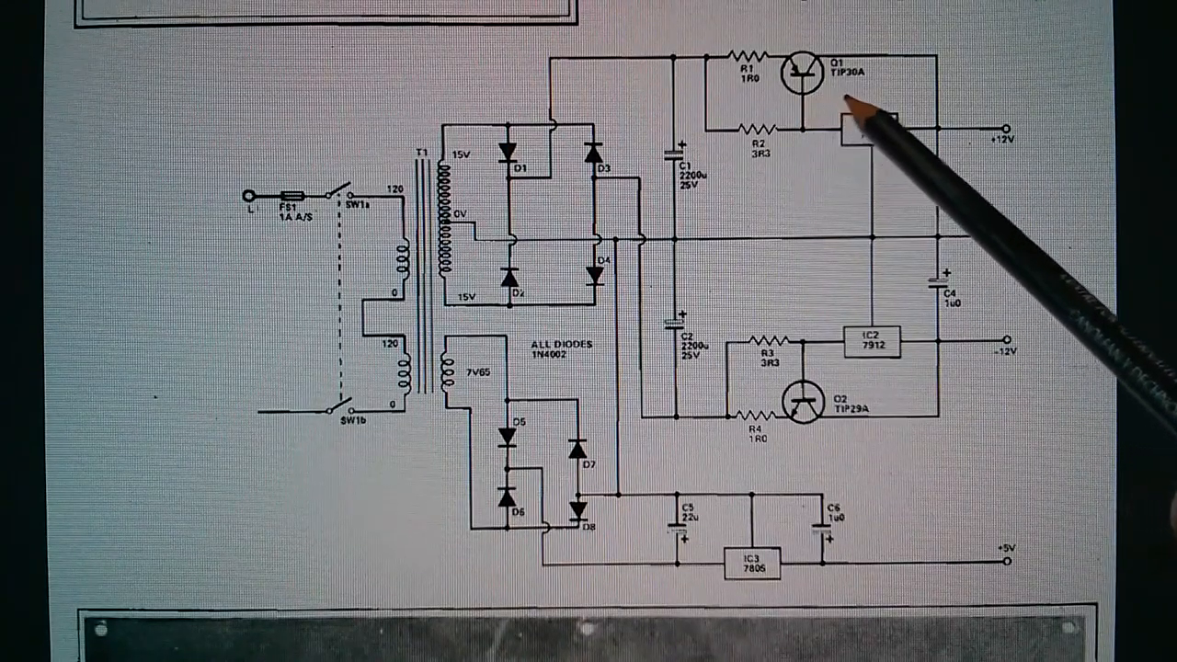
mouse_move(736, 220)
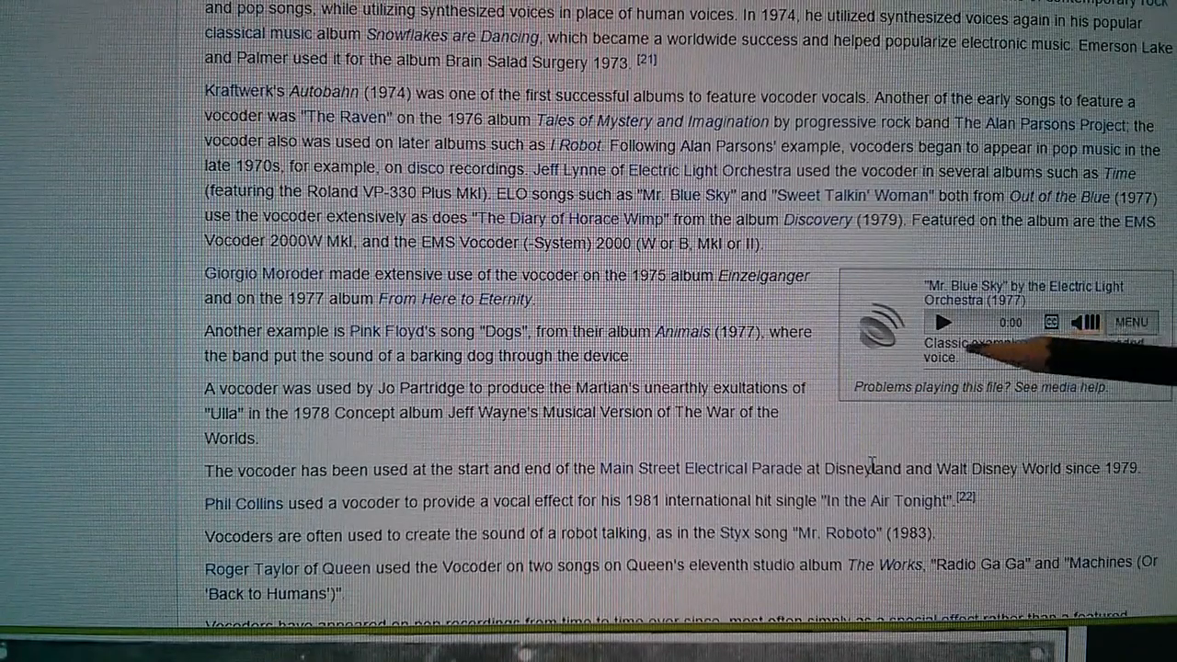
mouse_move(1090, 322)
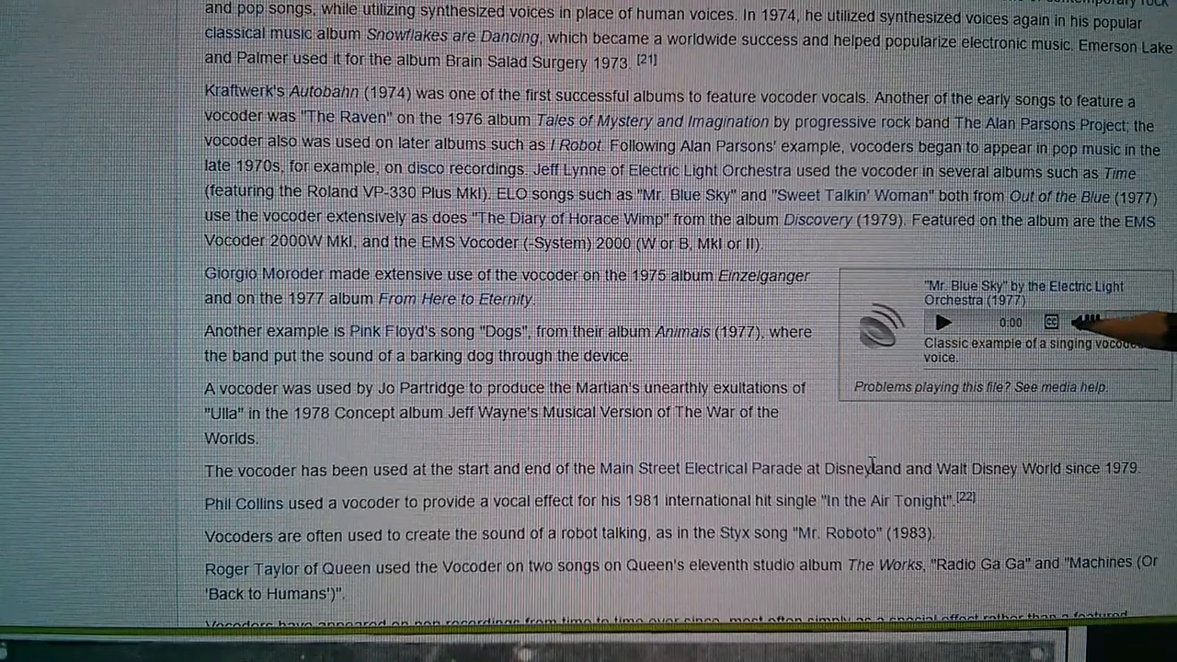